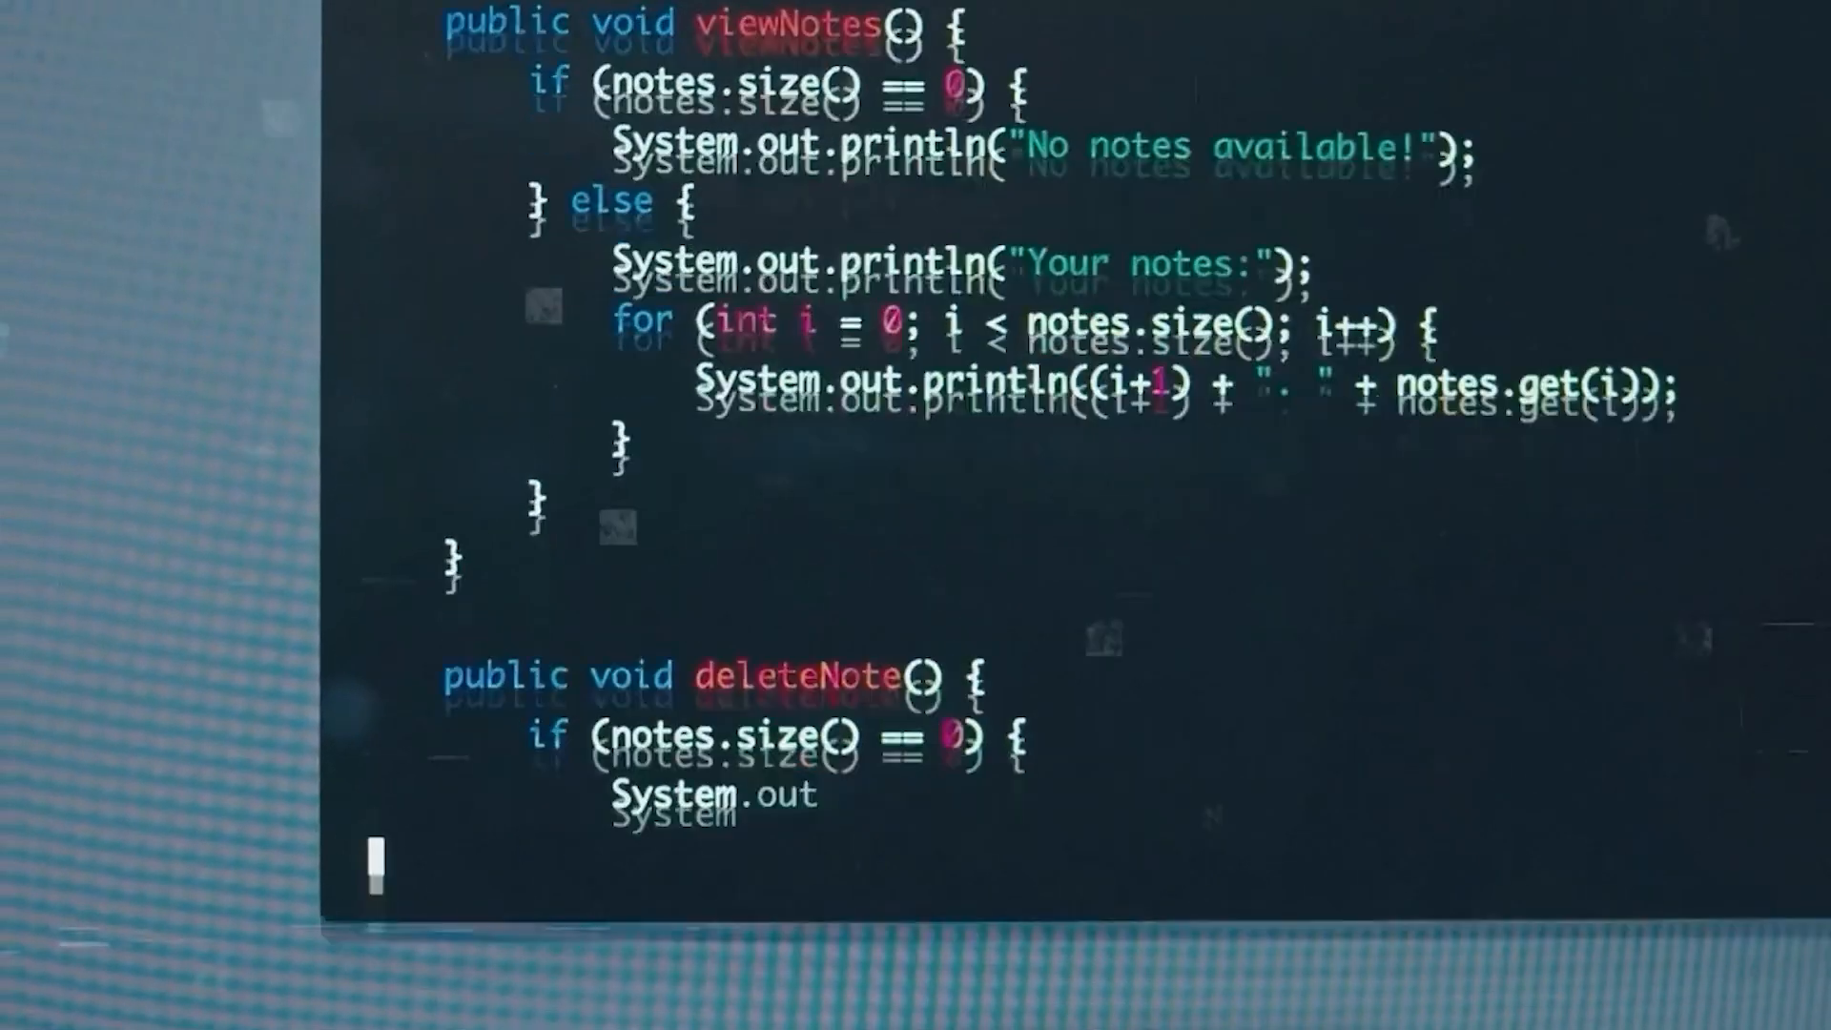
scroll("down", 3)
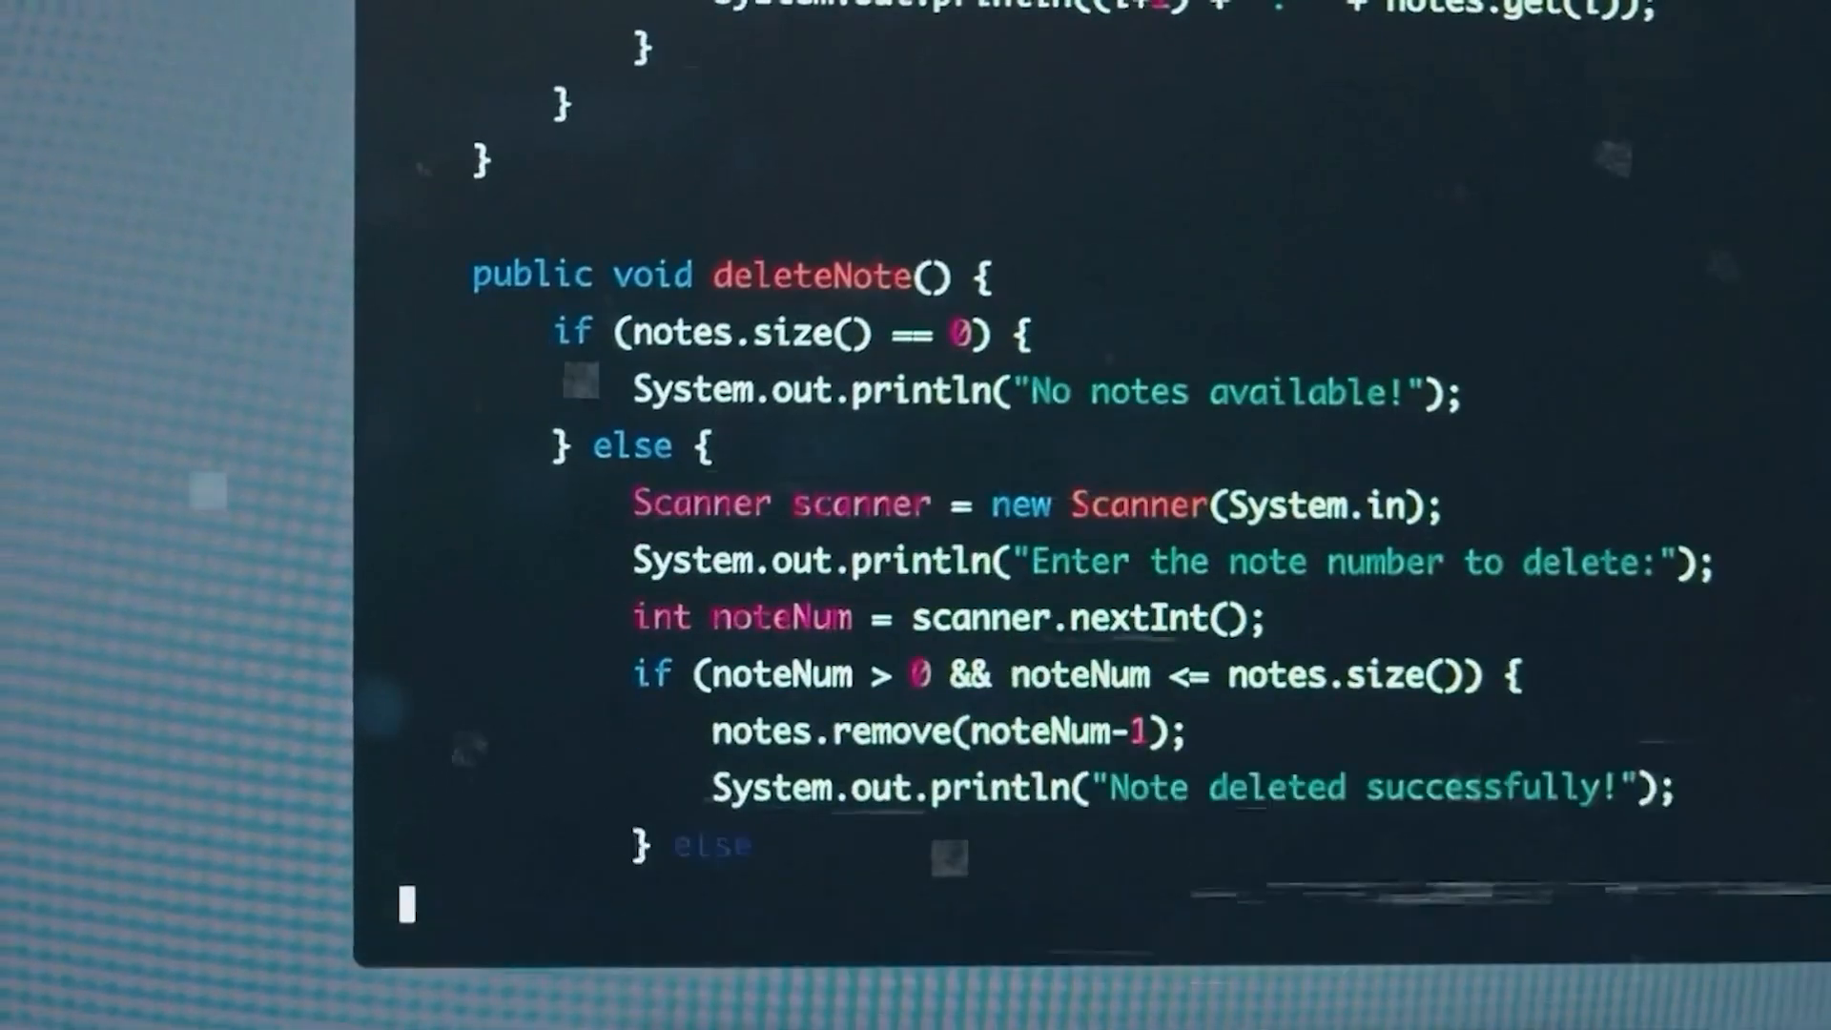
scroll("down", 3)
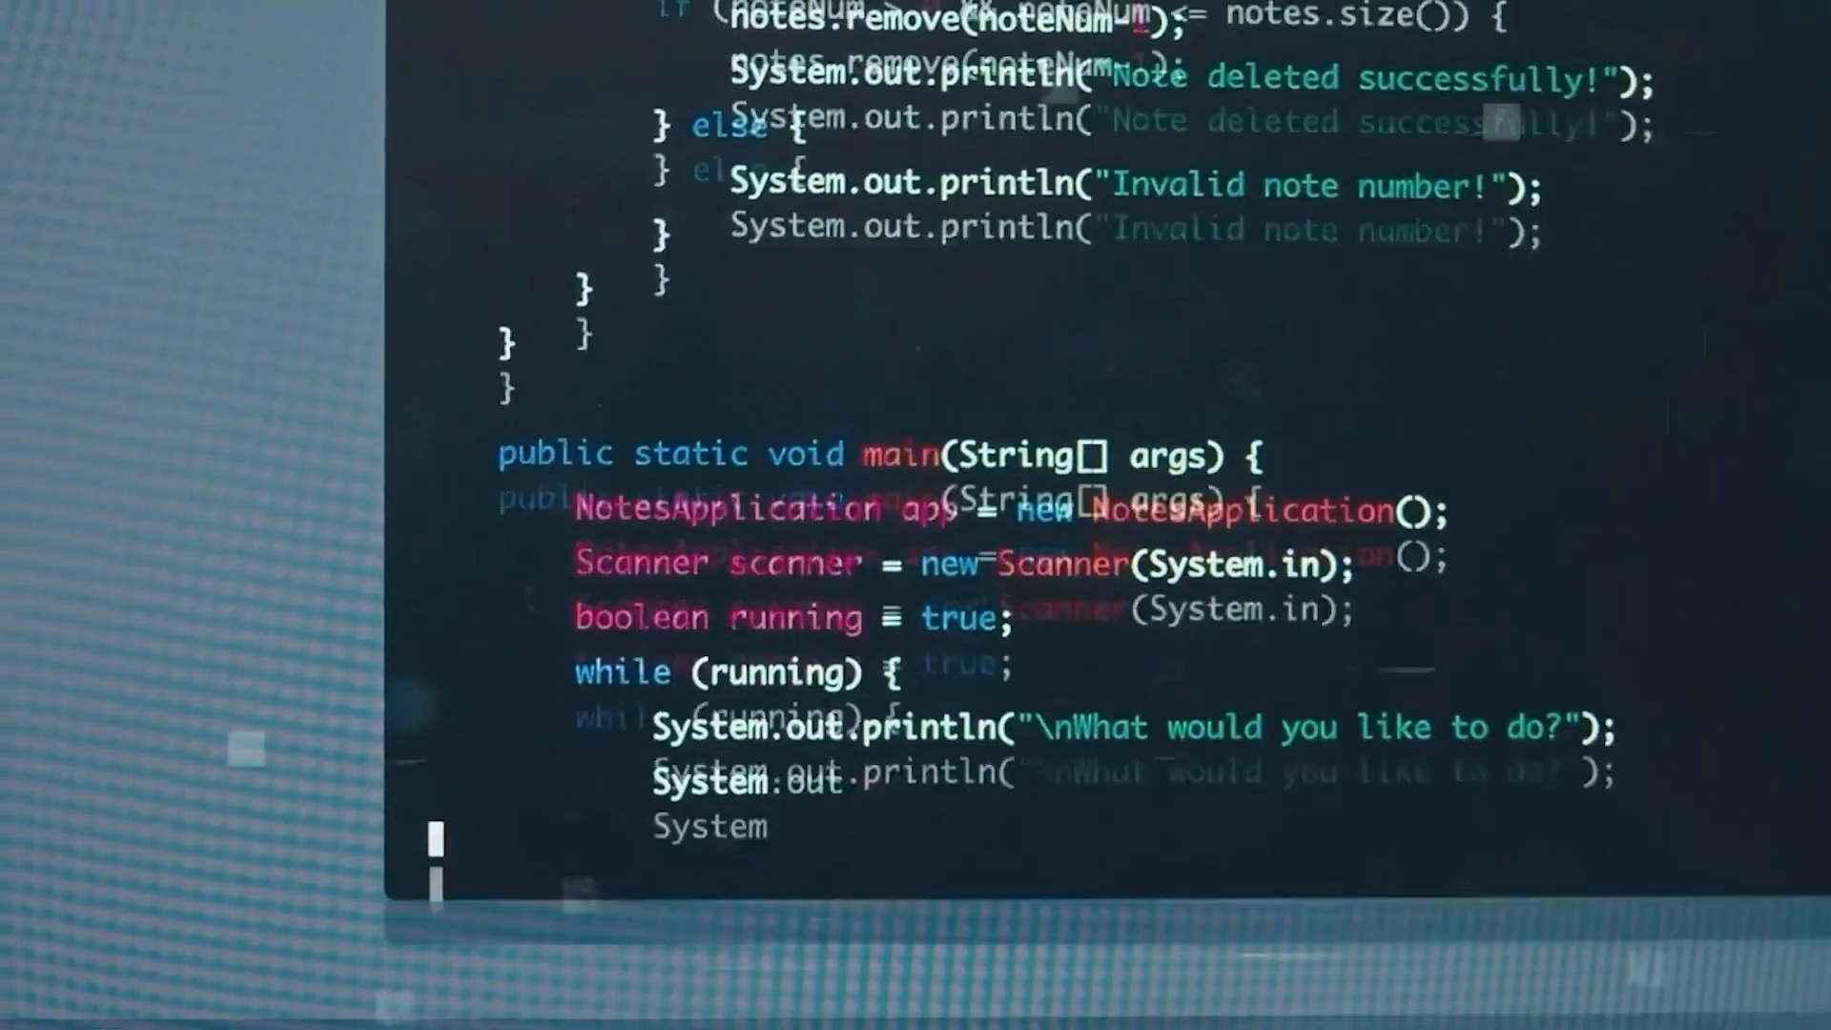